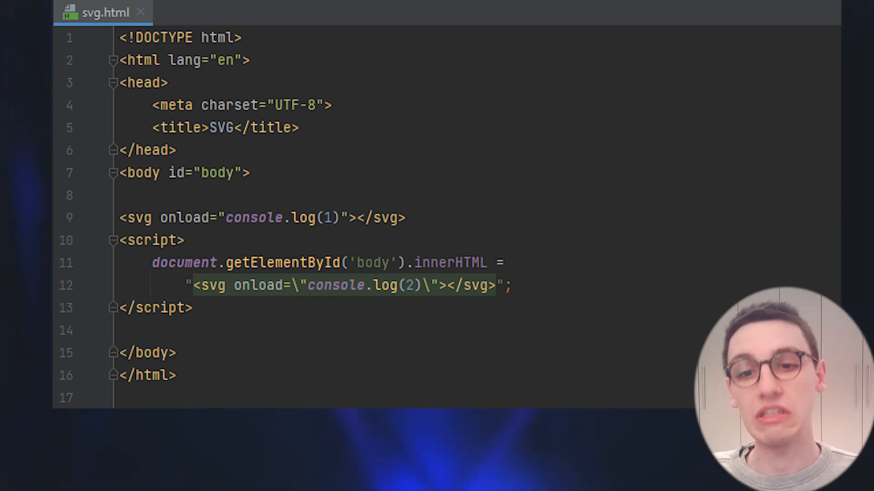
{"action": "scroll", "scroll_direction": "down", "scroll_amount": 3}
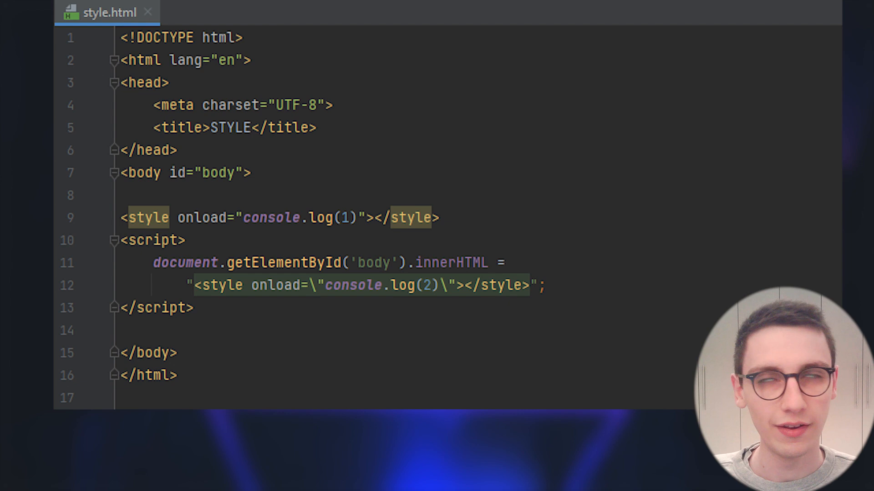
{"action": "scroll", "scroll_direction": "down", "scroll_amount": 3}
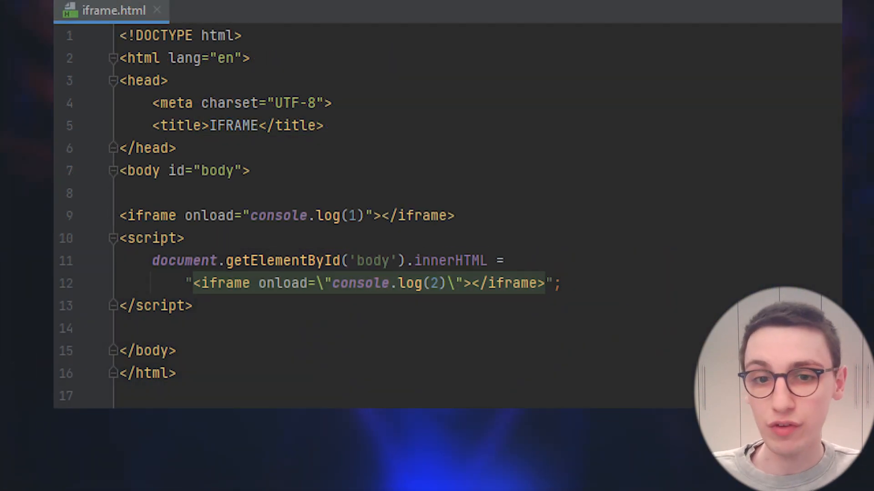
{"action": "scroll", "scroll_direction": "down", "scroll_amount": 3}
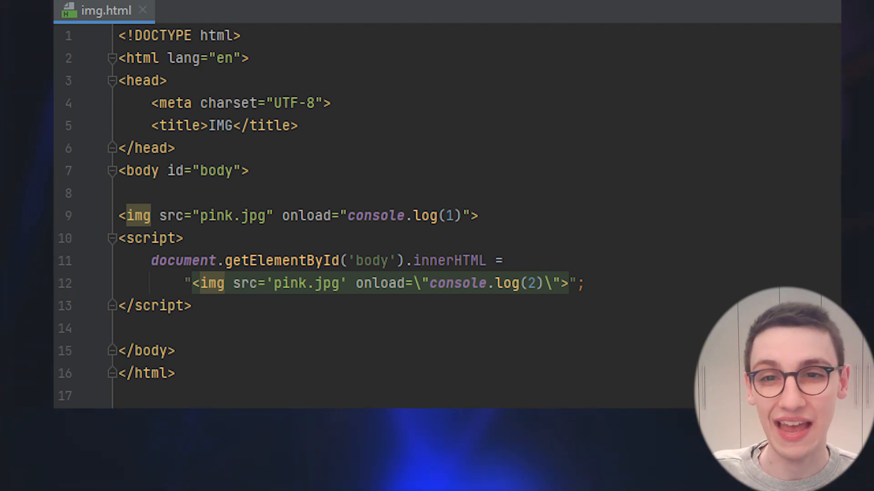
{"action": "scroll", "scroll_direction": "down", "scroll_amount": 3}
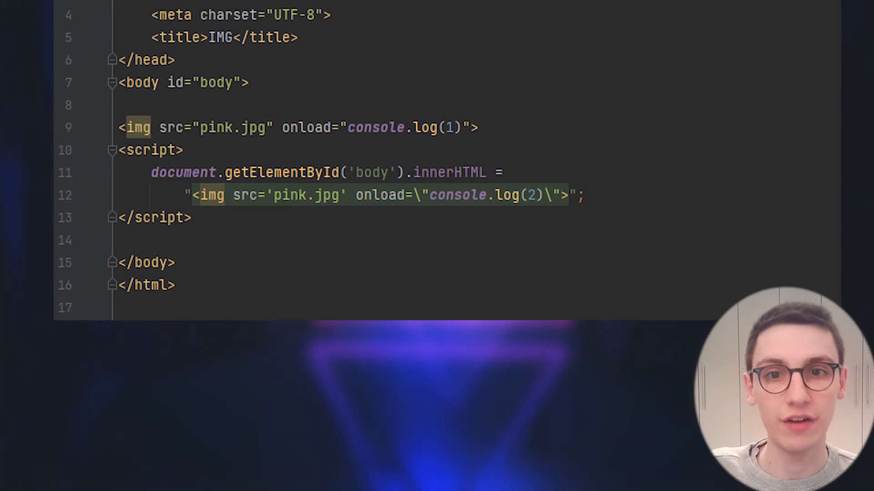